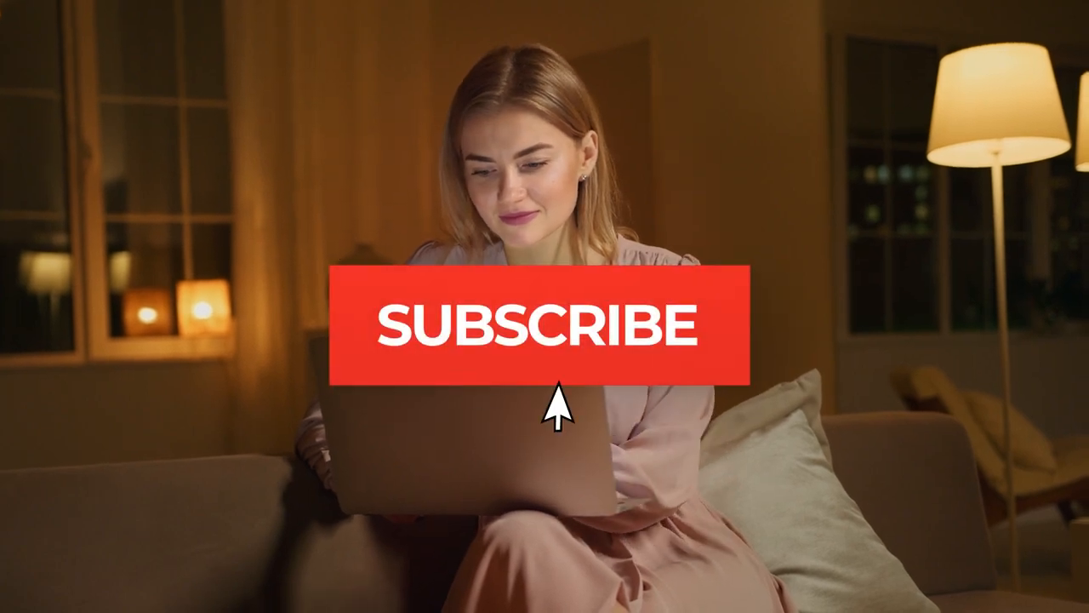
# Step: Play the outro clip until the red SUBSCRIBE button turns into SUBSCRIBED with a bell
pyautogui.click(545, 327)
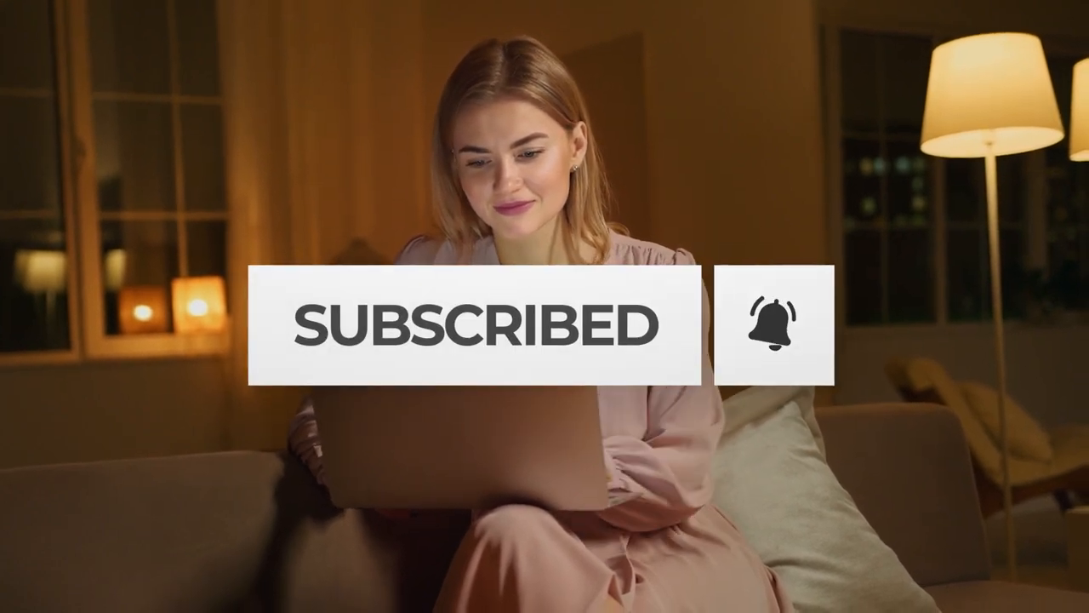